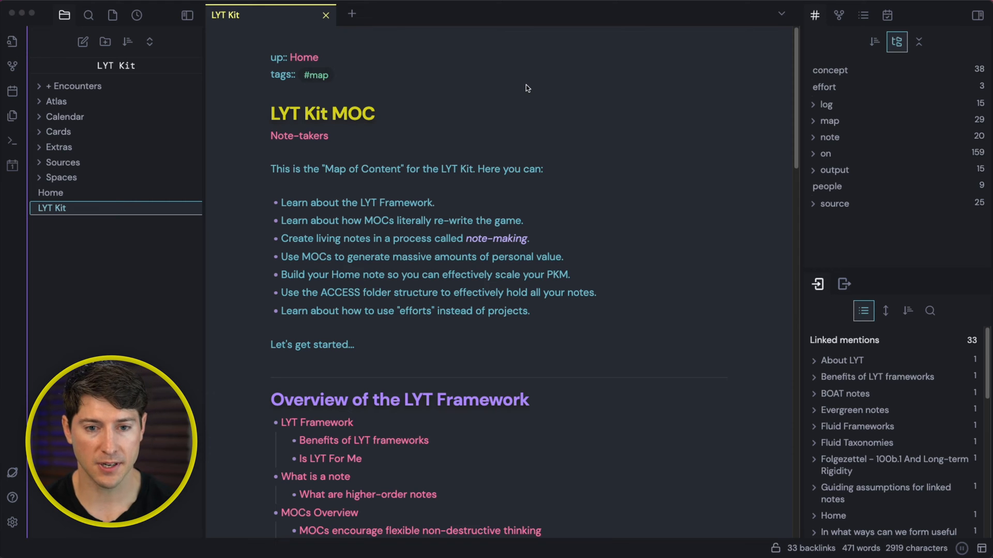
- Insert a [[Note-makers]] link on a new line beneath the LYT Kit introduction
click(298, 136)
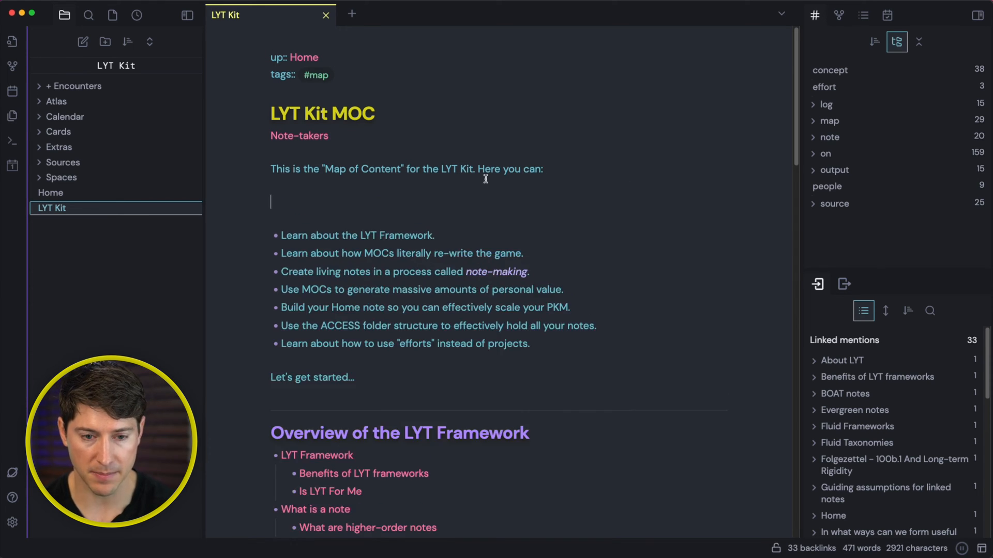
text([[)
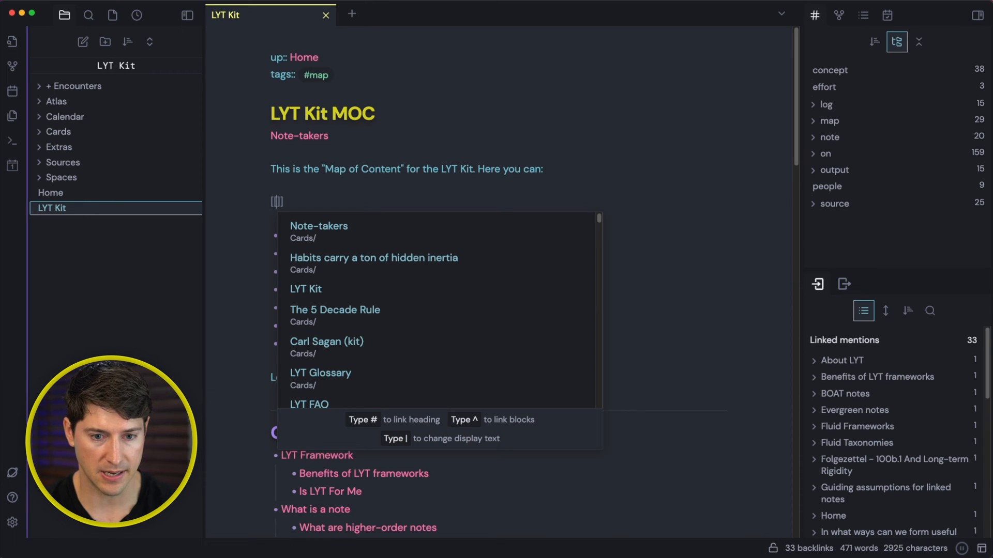
text(Note-)
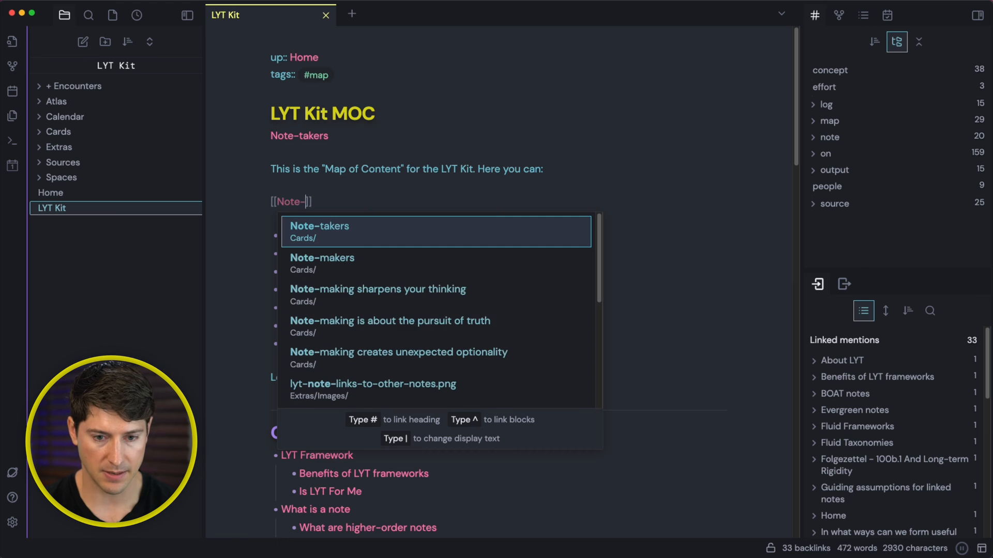
click(322, 258)
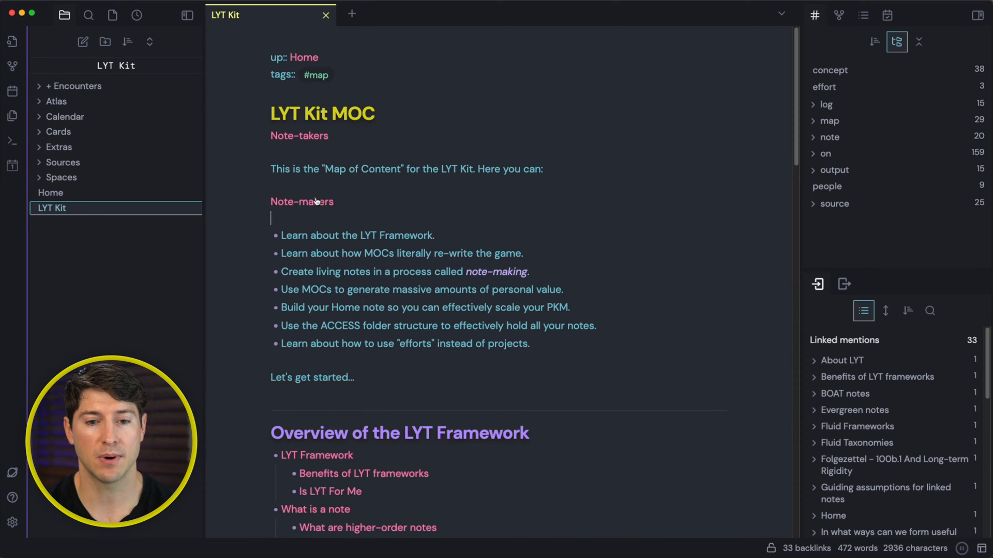
click(301, 201)
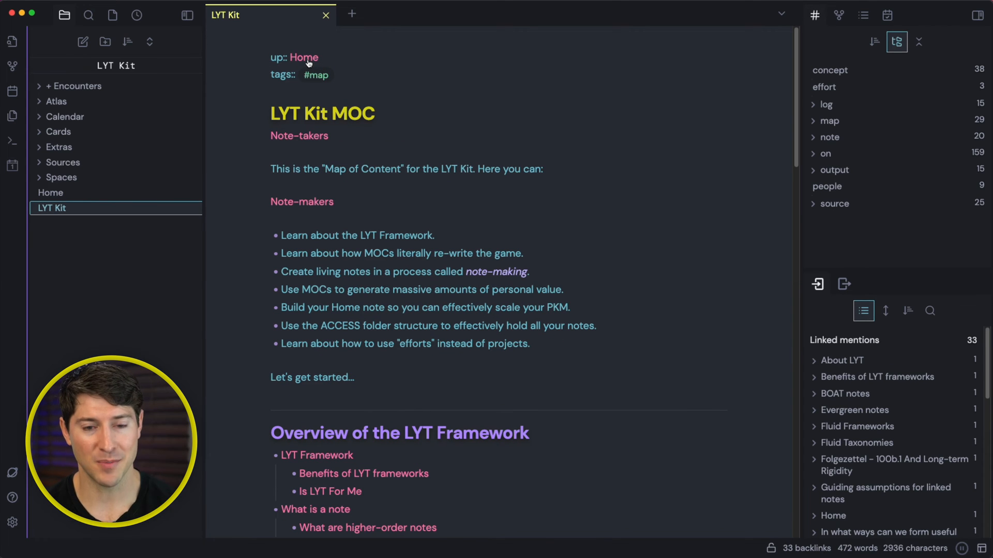
- Navigate Home → People MOC, scroll to the people table, and open Carl Sagan (kit)
click(303, 57)
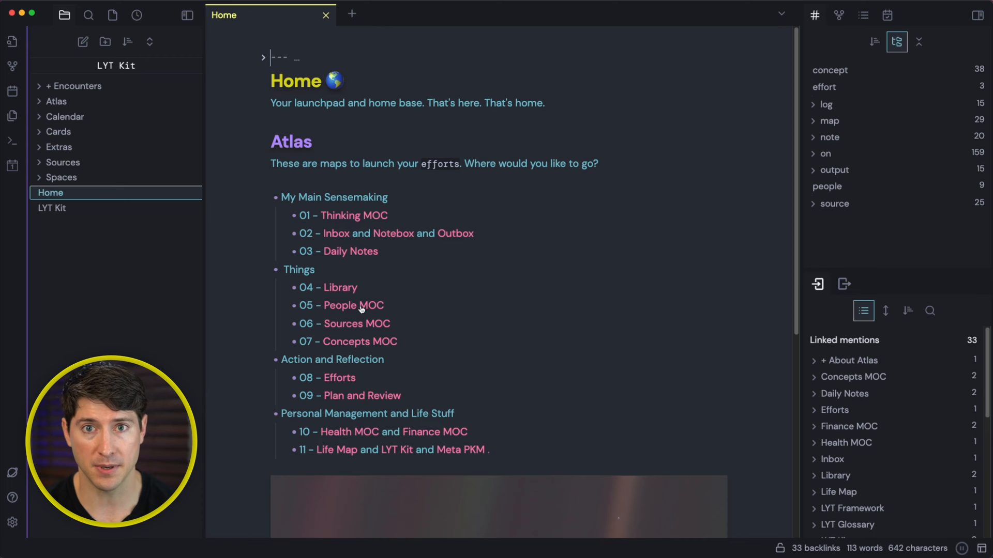
click(340, 305)
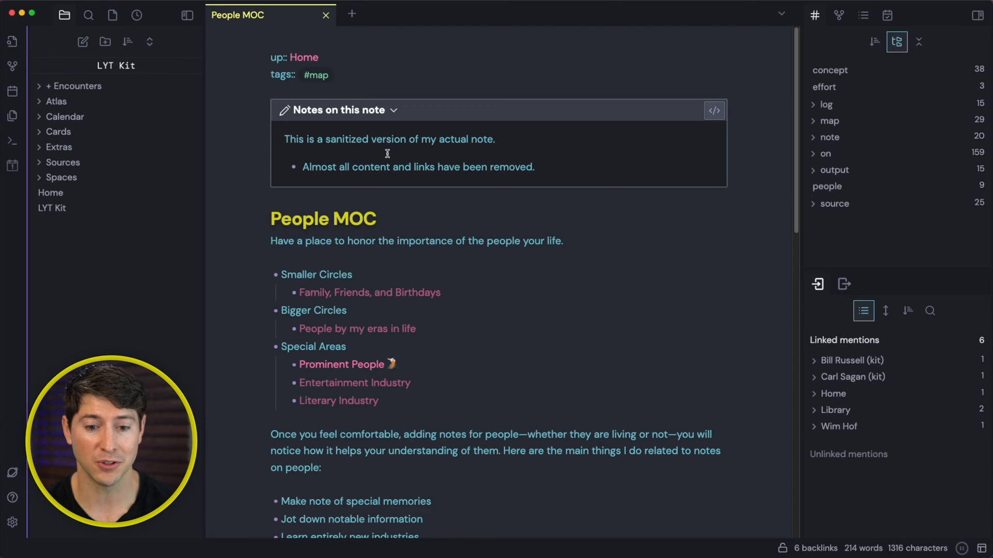
scroll(down, 3)
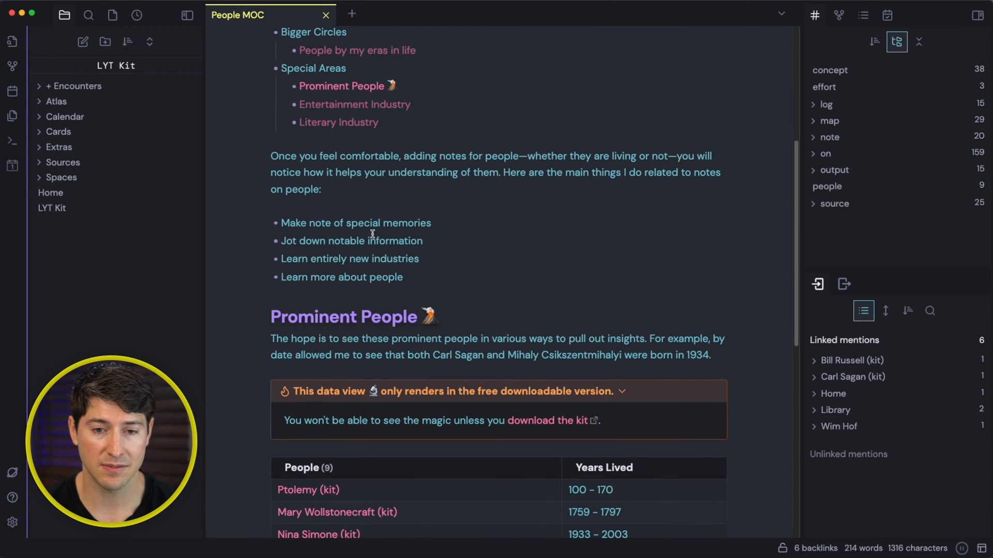
scroll(down, 3)
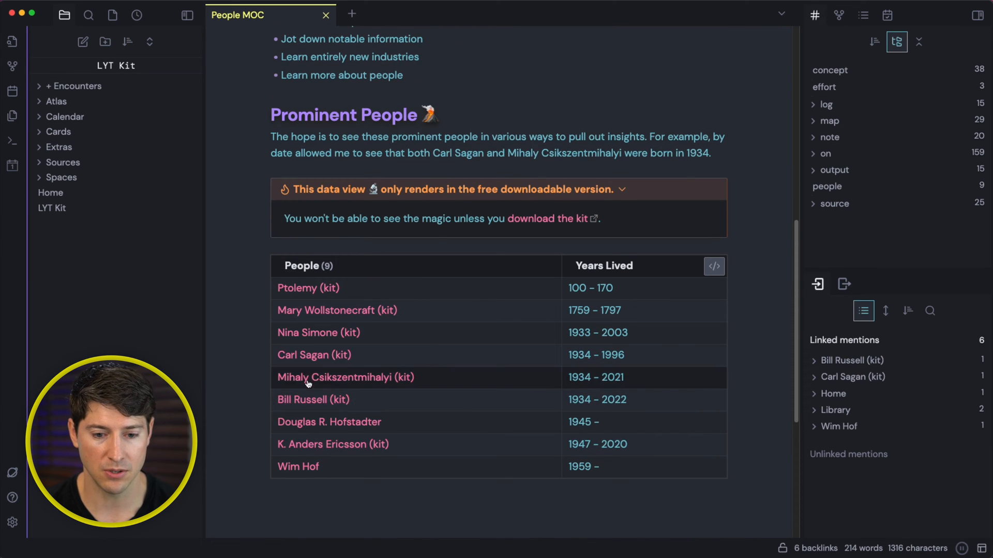
click(313, 355)
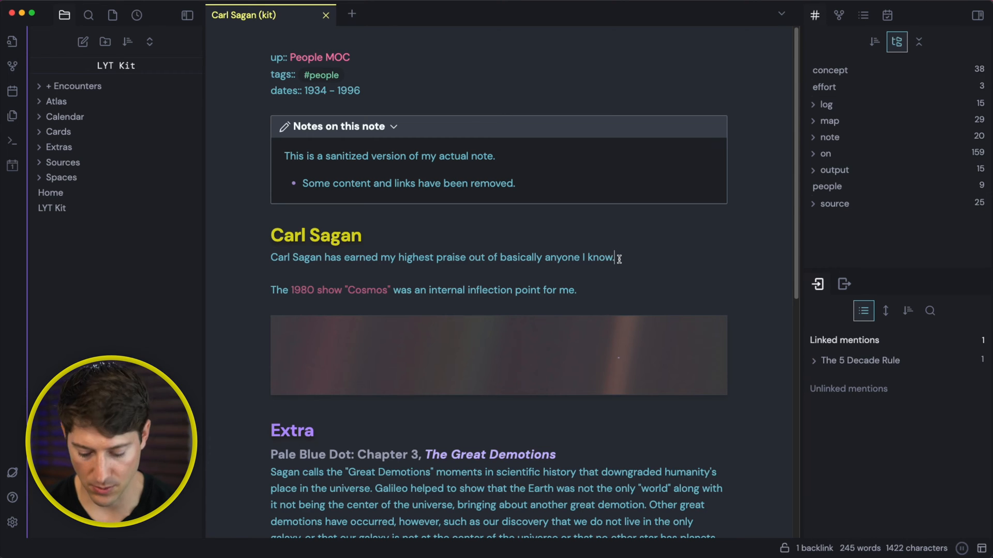
- Write the 'When I think of Carl Sagan' paragraph linking [[Mihaly Csikszentmihalyi (kit)]] and Flow
key(enter)
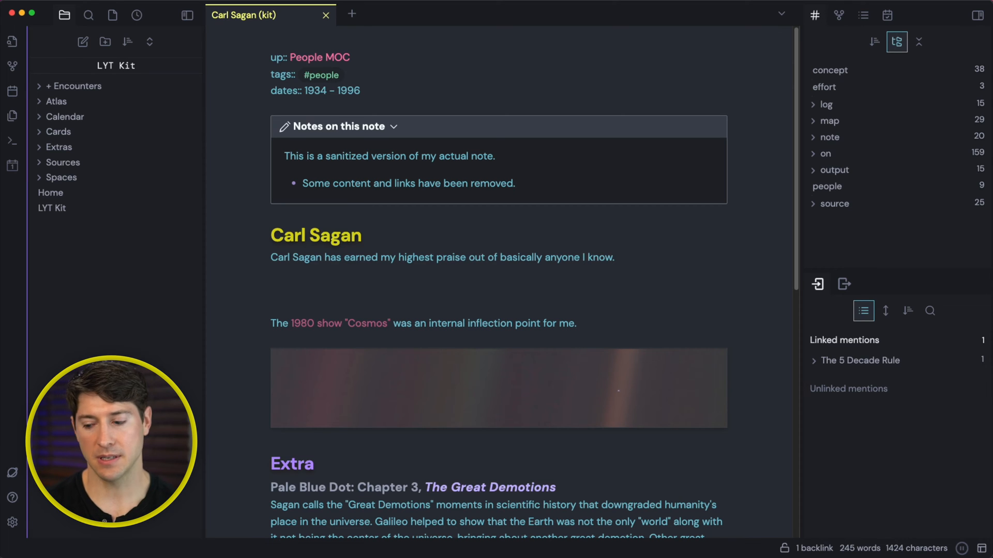
click(271, 290)
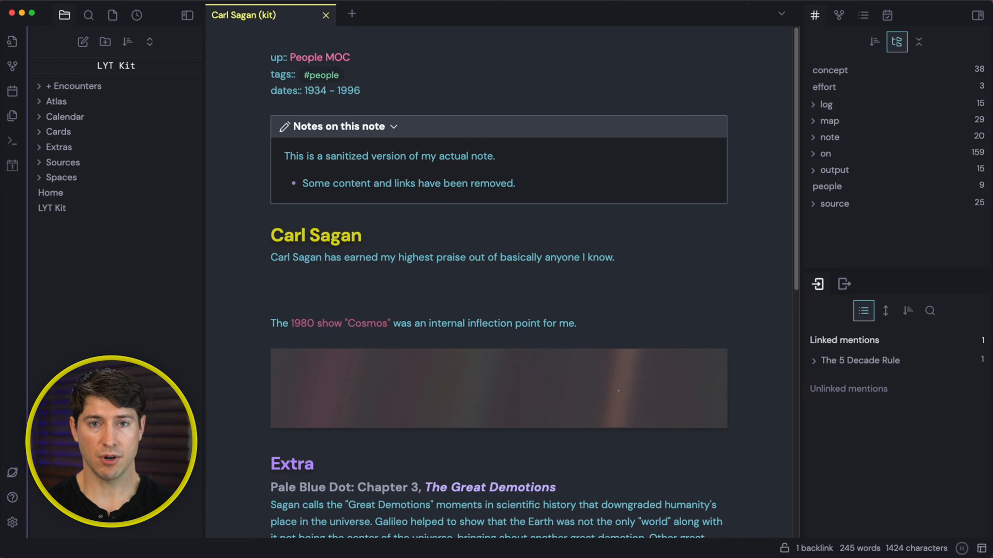
text(When I think of Carl Sagan, I think of Mihaly C. What Carl Sagan did for my love of the cosmos, Mihaly C did for my love of Flow. Both have enriched my life.)
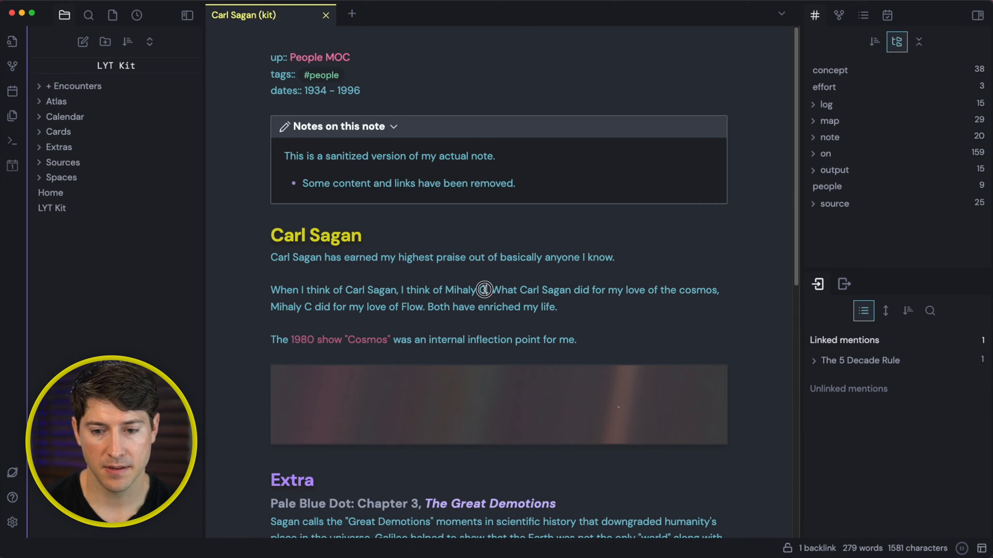
key(backspace)
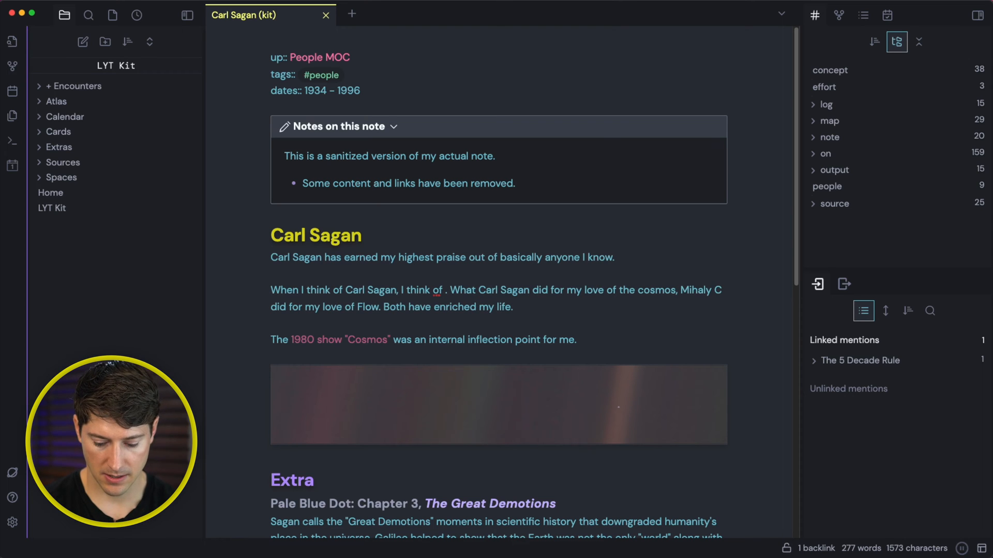
text([[Mihaly Csikszentmihalyi (kit)]])
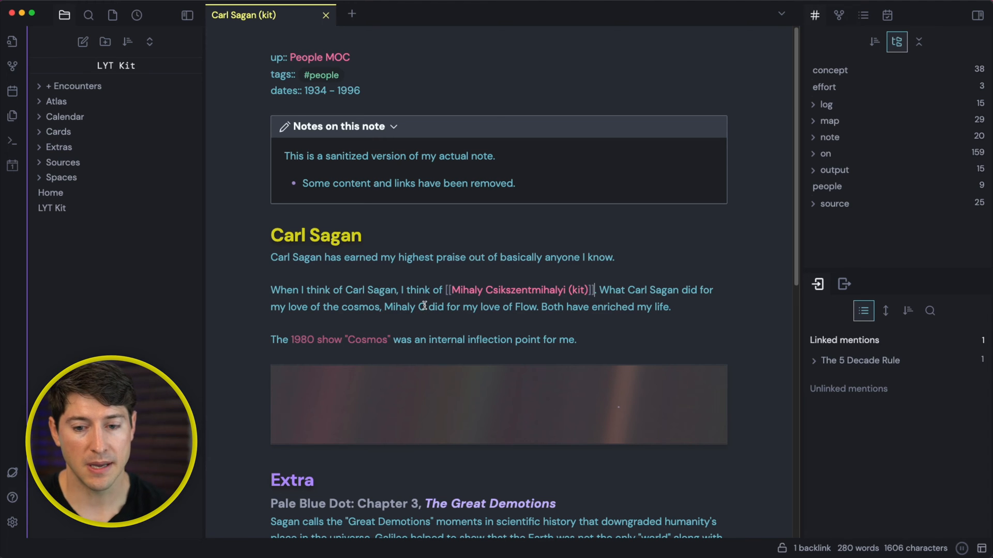
mouse_move(430, 320)
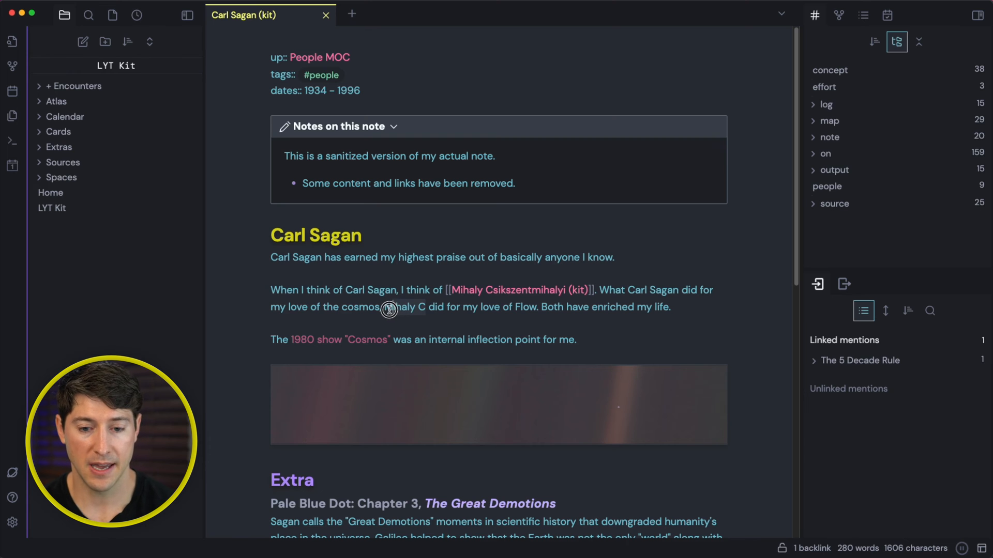
text([[)
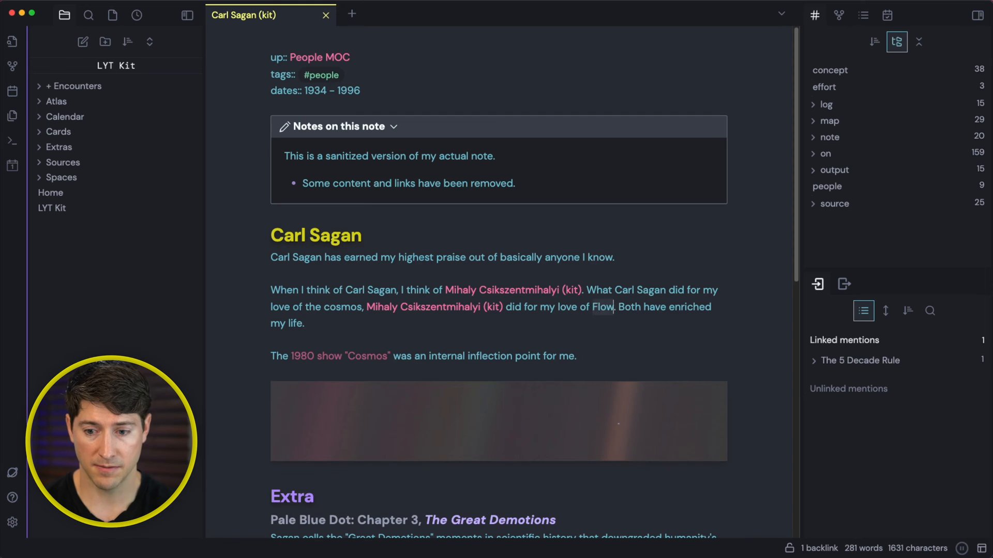
- Type the four bullets: That reminds me…, It's similar/different/important because…
text([[)
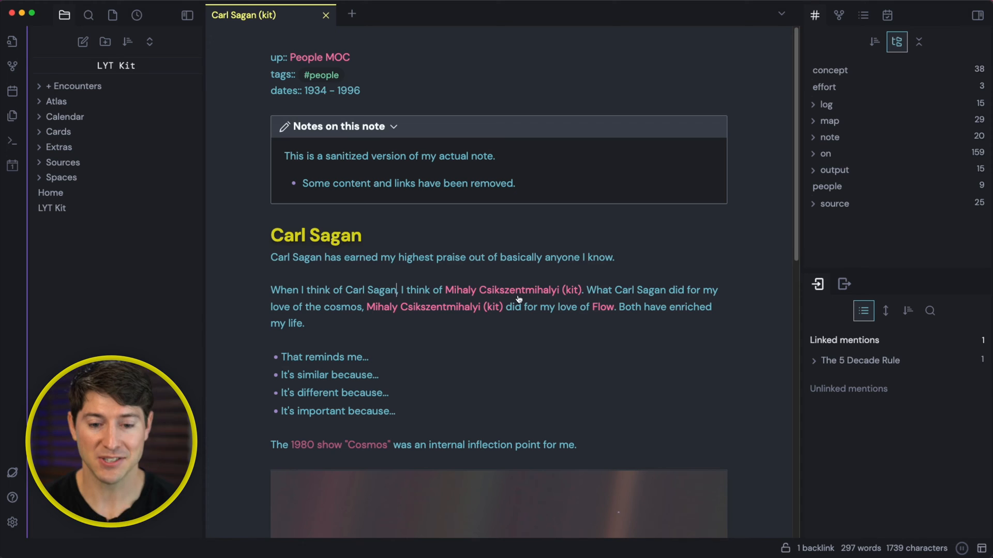
mouse_move(617, 289)
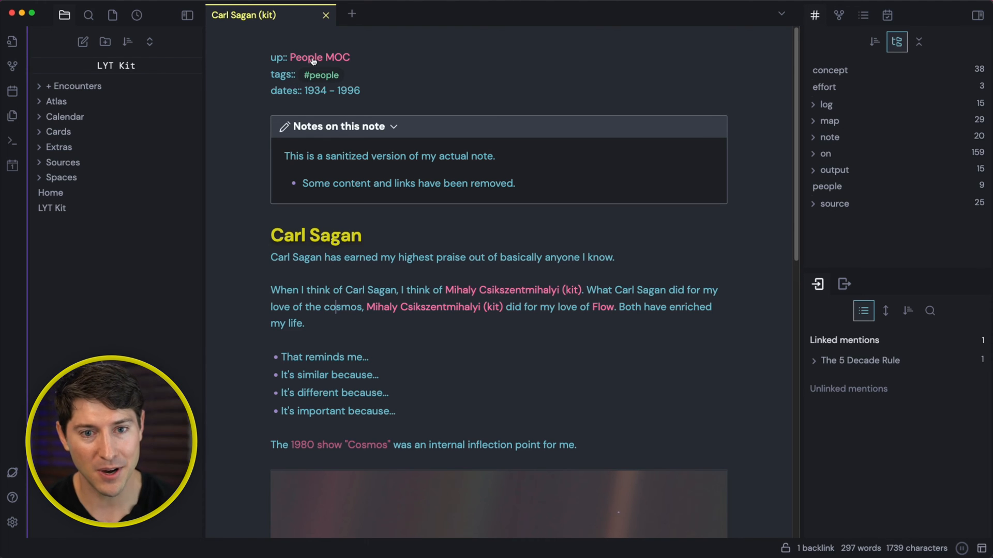
- Open Carl Sagan (kit) and Mihaly Csikszentmihalyi from People MOC's table in new tabs, then return
click(322, 57)
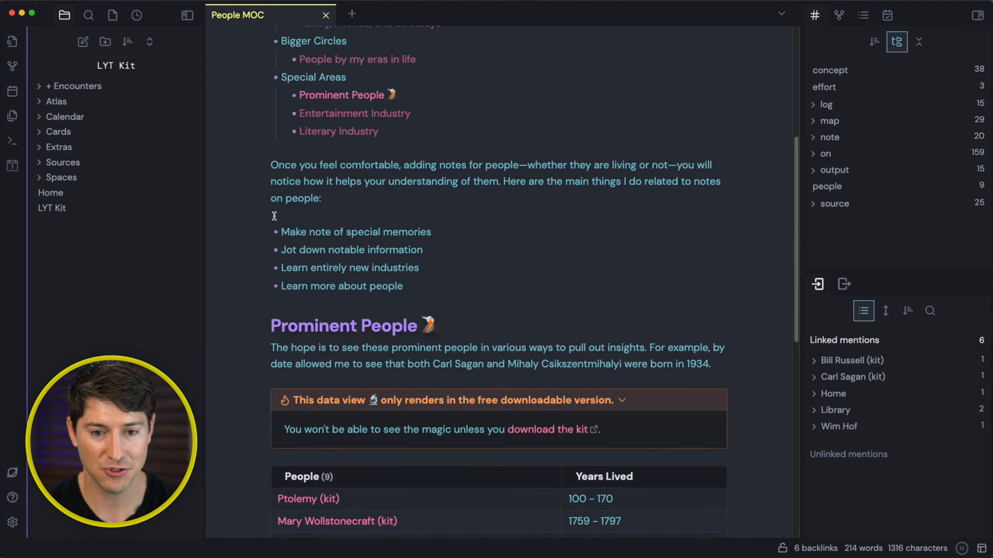
scroll(down, 3)
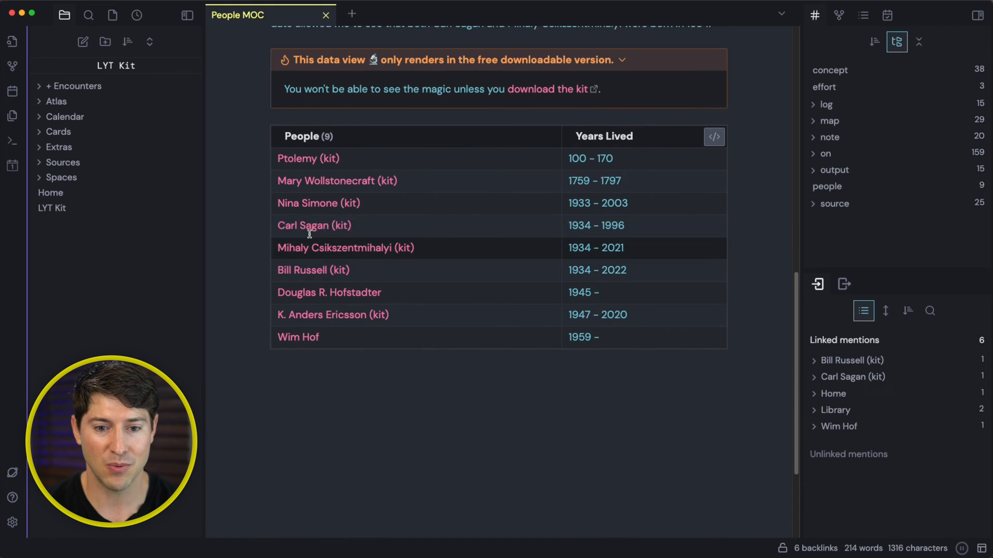
click(314, 226)
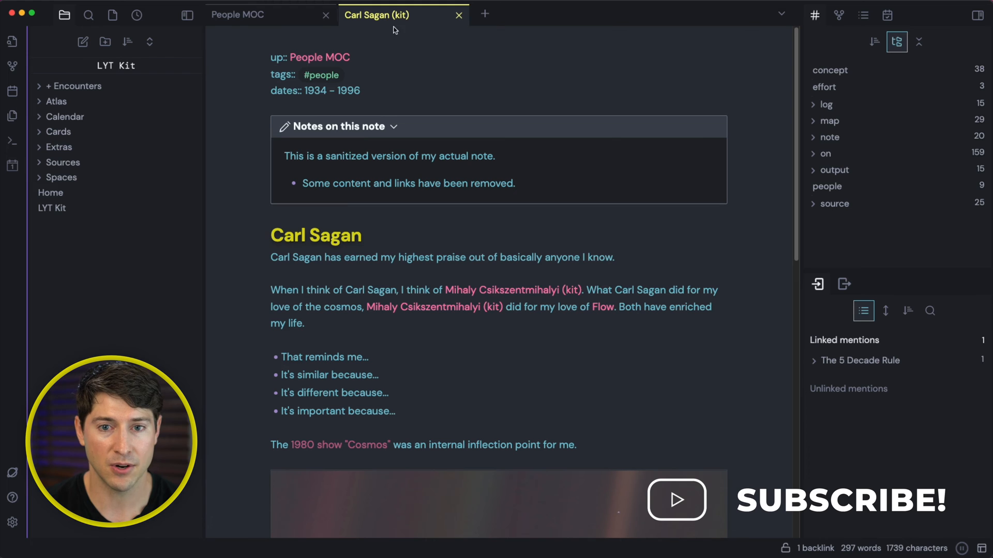
mouse_move(281, 17)
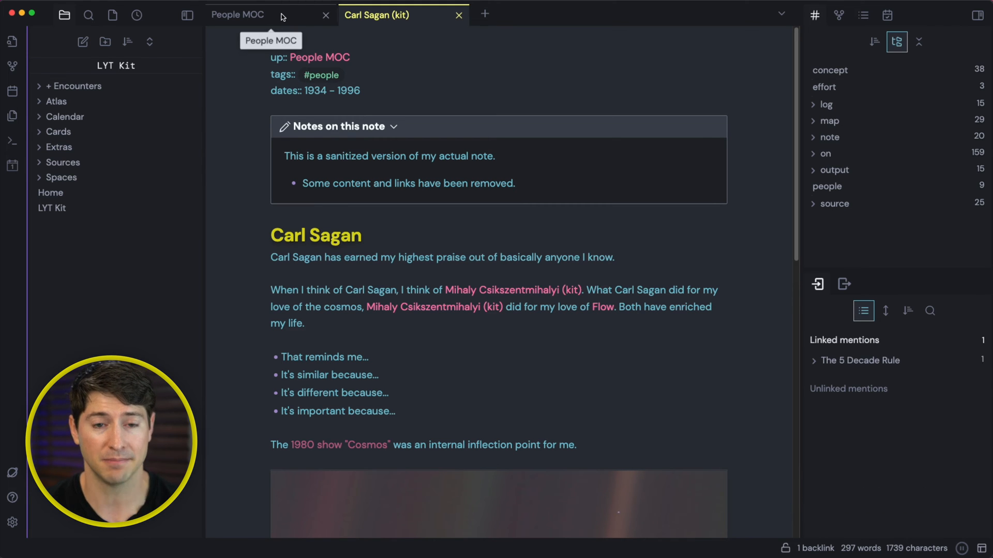
click(507, 290)
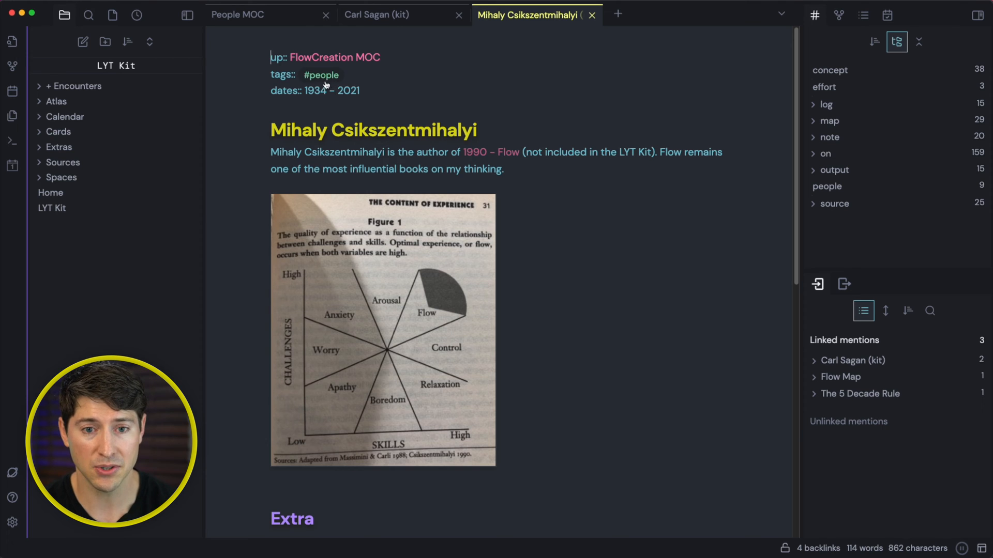
click(237, 14)
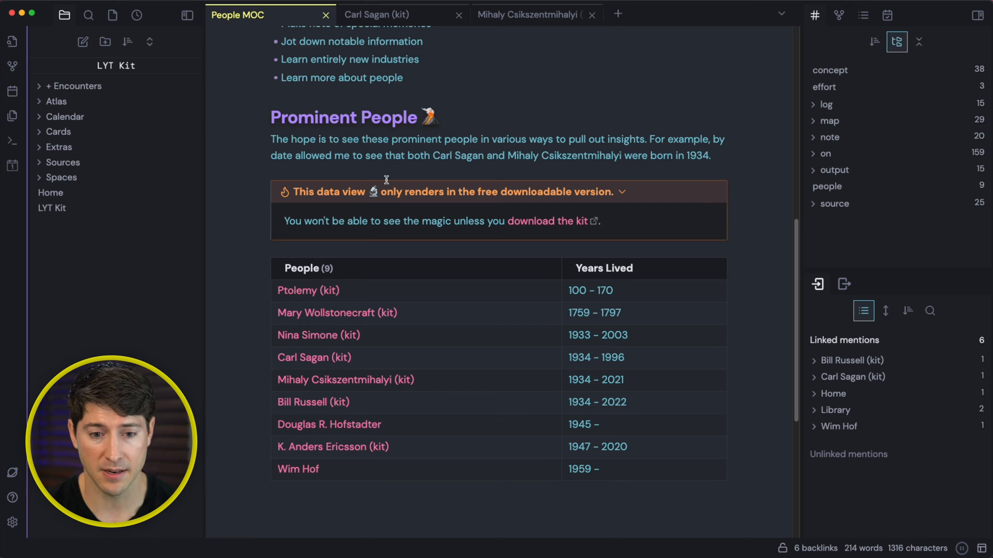
mouse_move(384, 183)
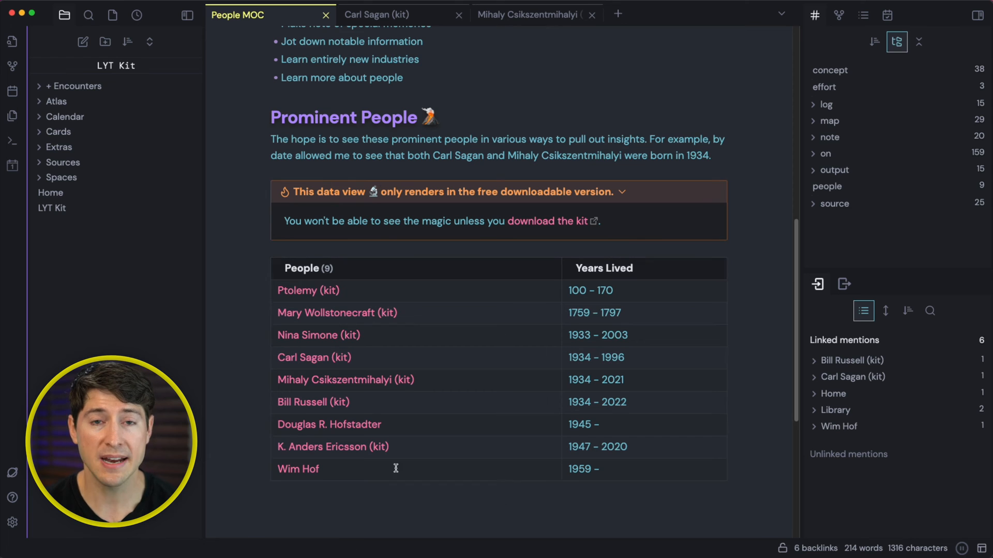
mouse_move(390, 96)
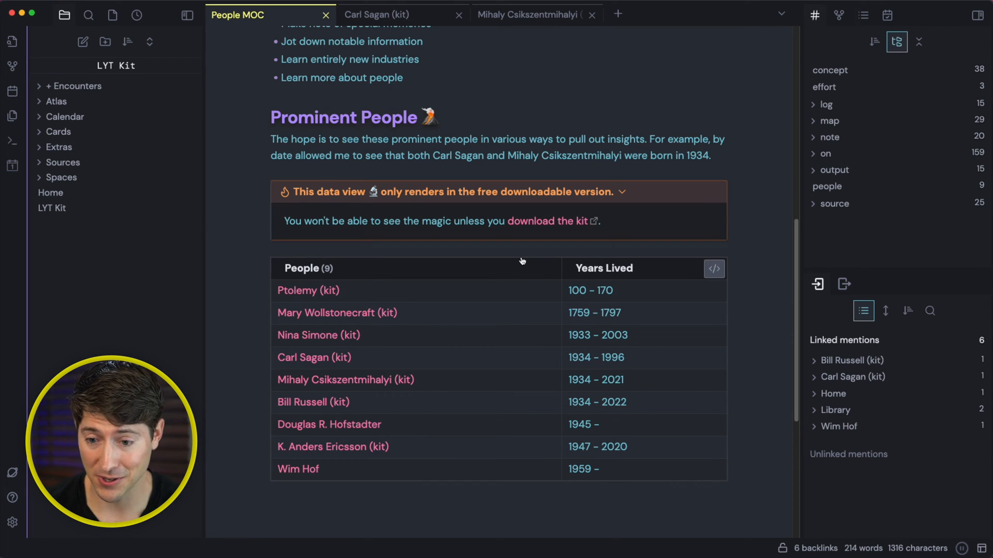
mouse_move(348, 275)
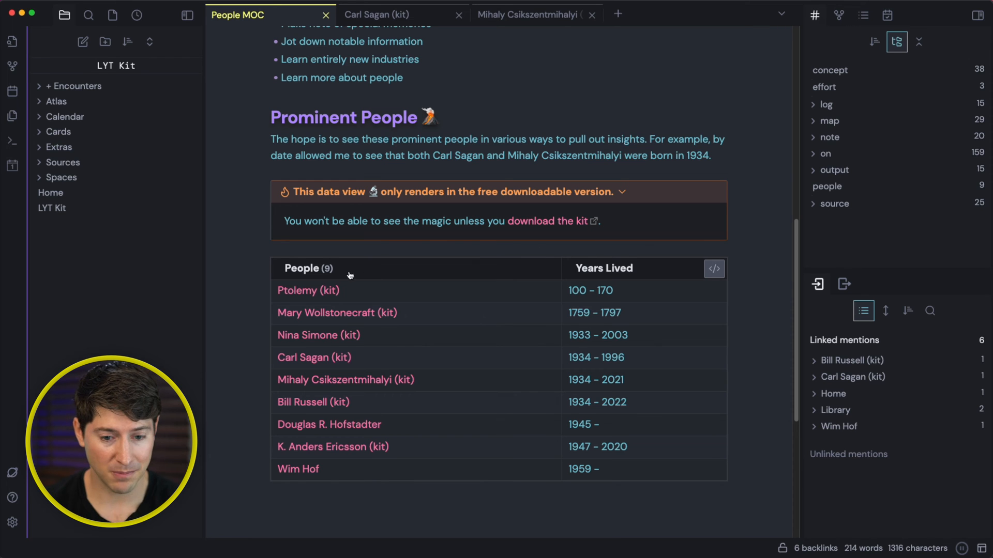
mouse_move(429, 363)
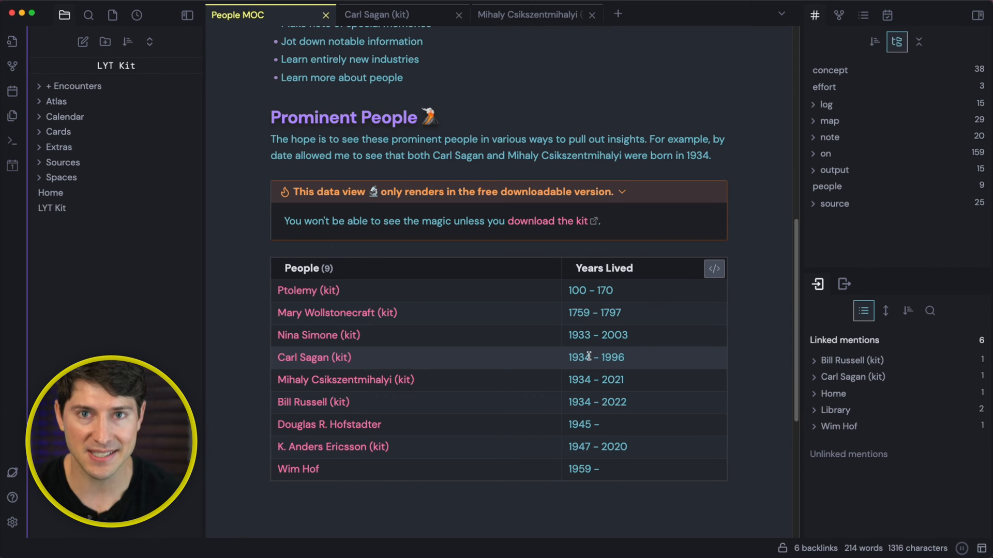
mouse_move(578, 350)
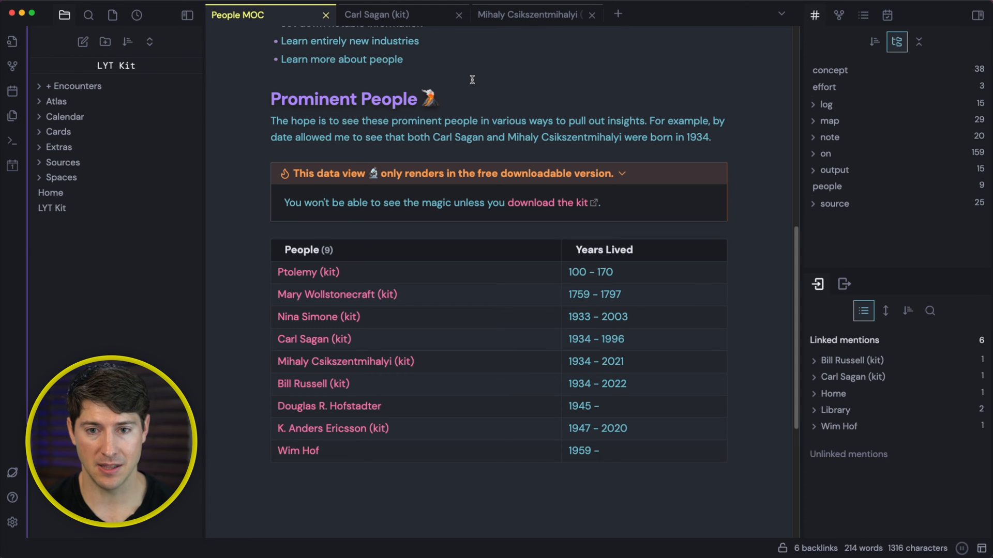
mouse_move(534, 81)
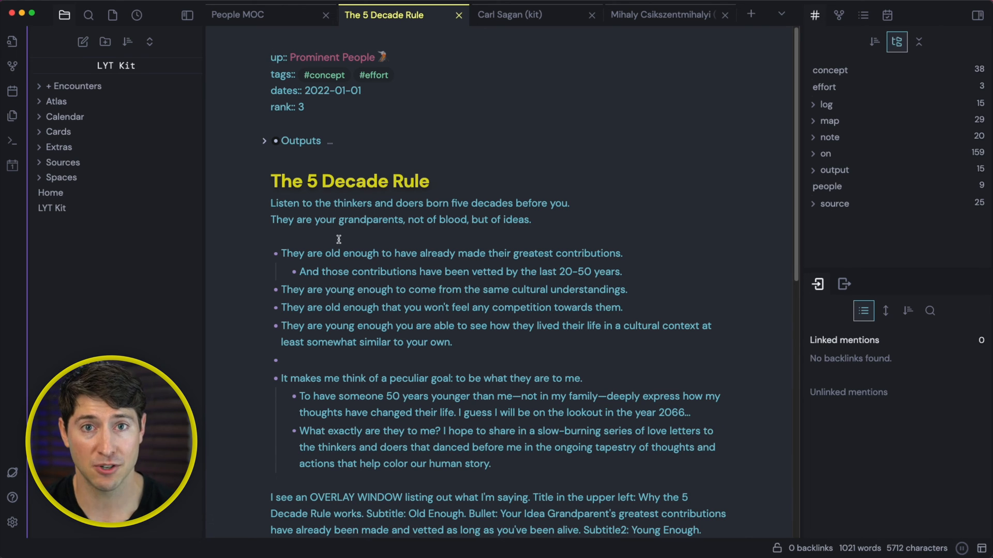
- Unfold the Outputs section of The 5 Decade Rule to reveal its youtube link
click(264, 141)
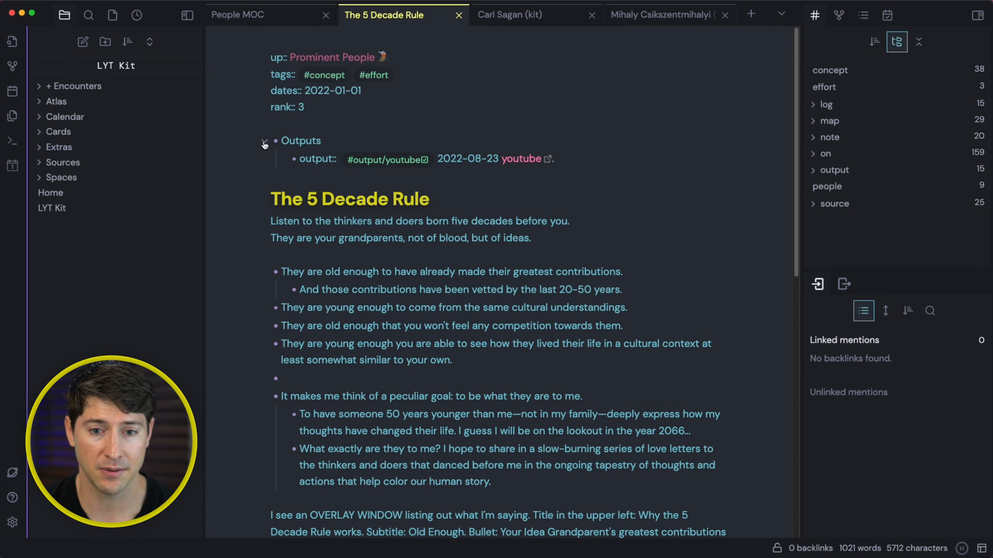